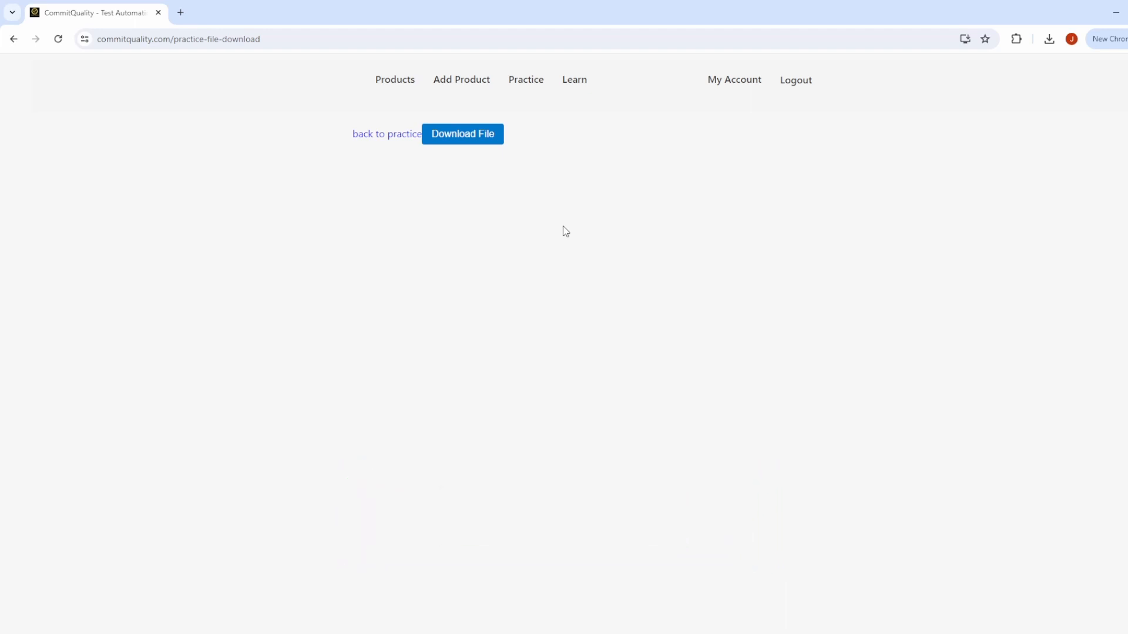
{"action": "mouse_move", "coordinate": [542, 215]}
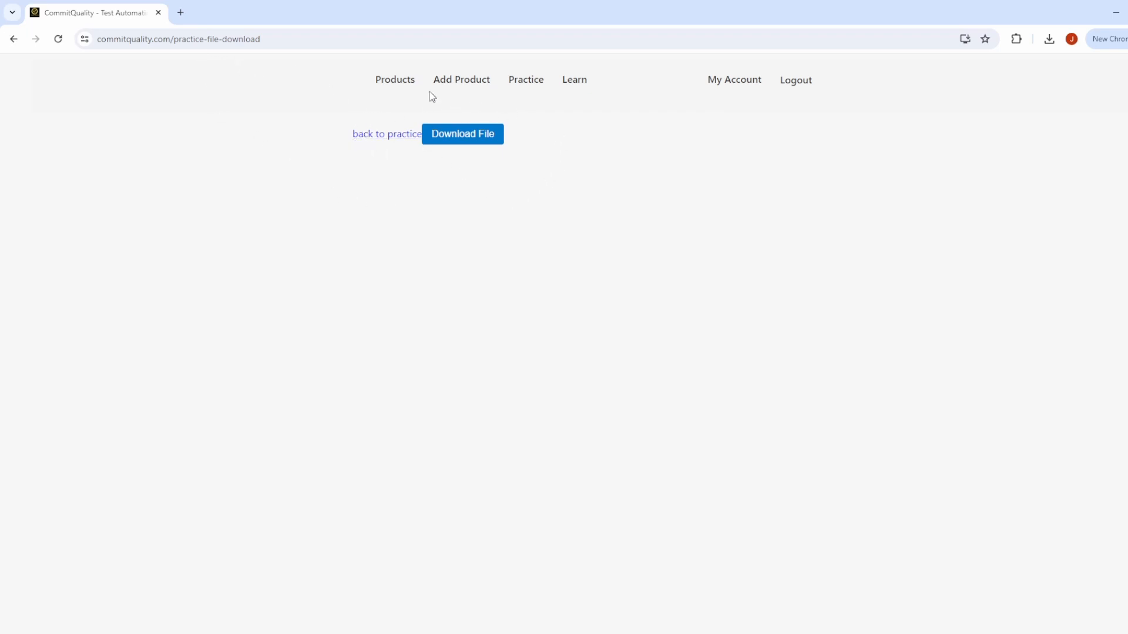
- Download dummy_file.txt from the CommitQuality practice-file-download page in Chrome
{"action": "left_click", "coordinate": [180, 39]}
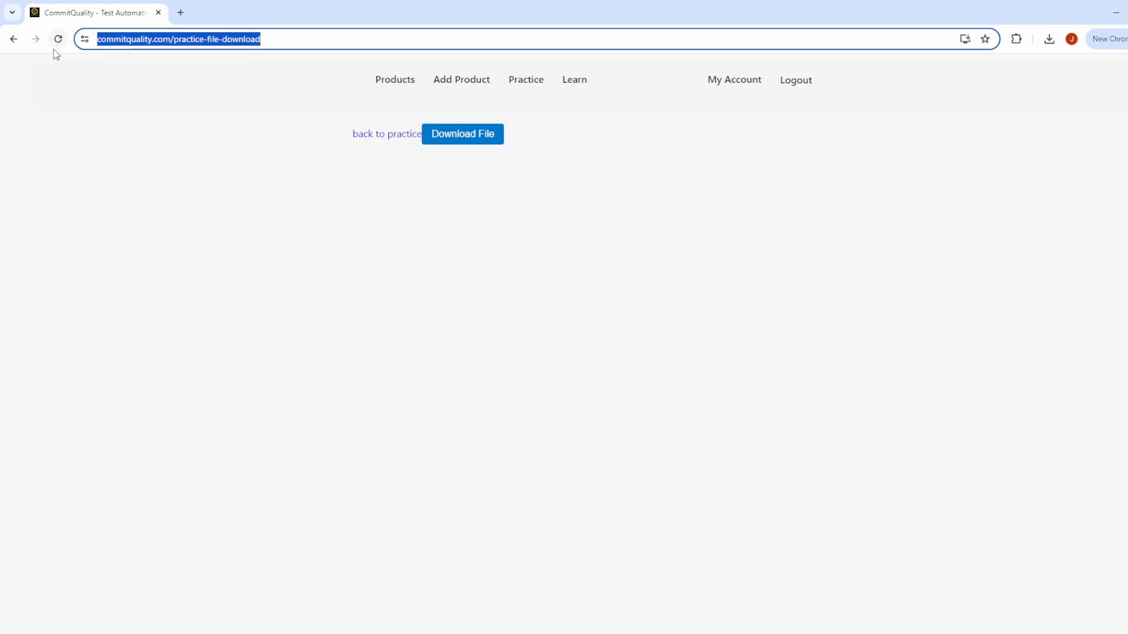
{"action": "mouse_move", "coordinate": [525, 80]}
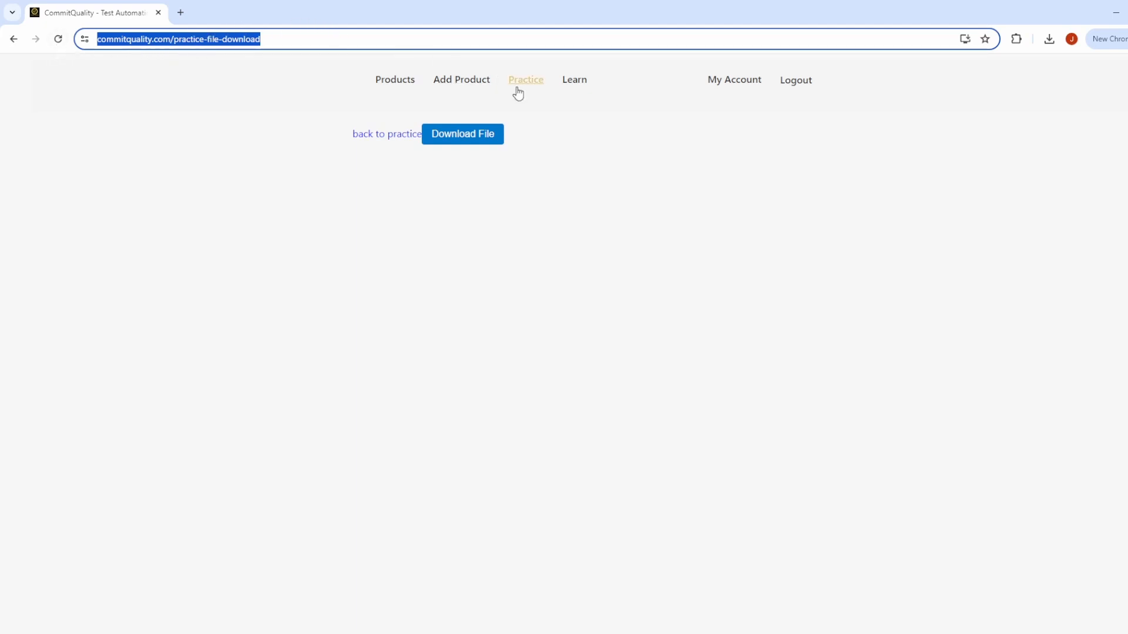
{"action": "left_click", "coordinate": [386, 134]}
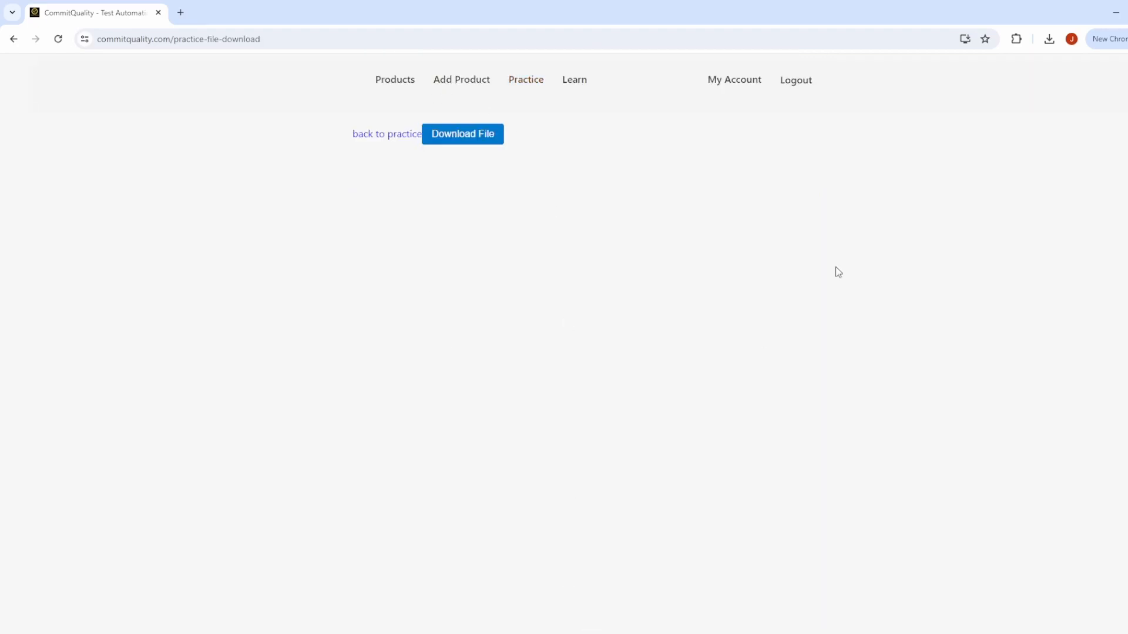
{"action": "mouse_move", "coordinate": [501, 158]}
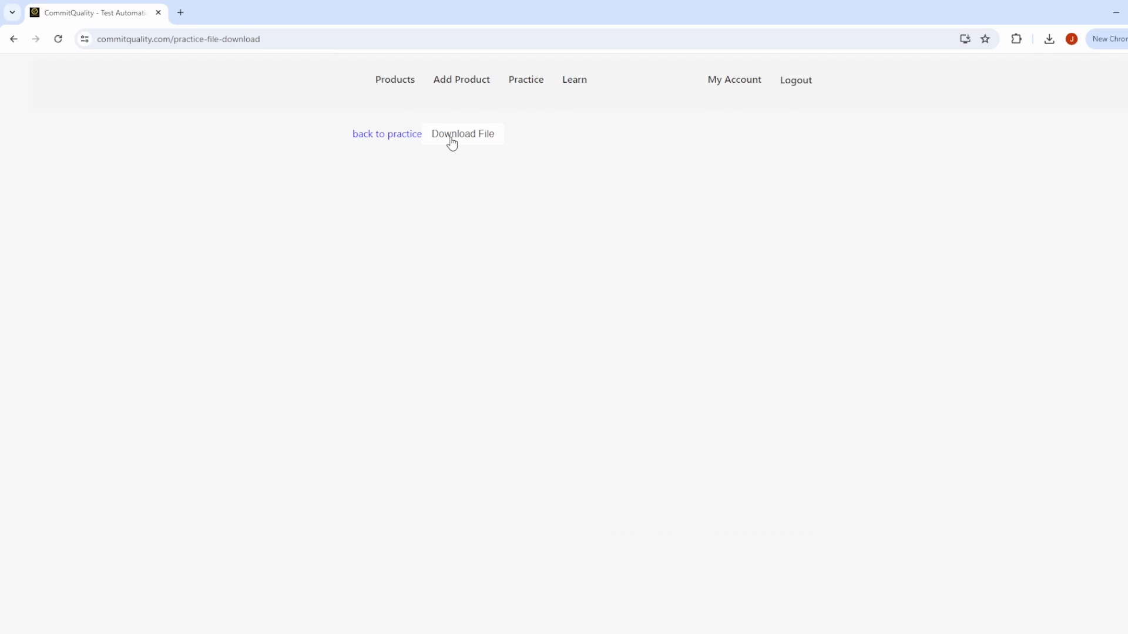
{"action": "left_click", "coordinate": [462, 134]}
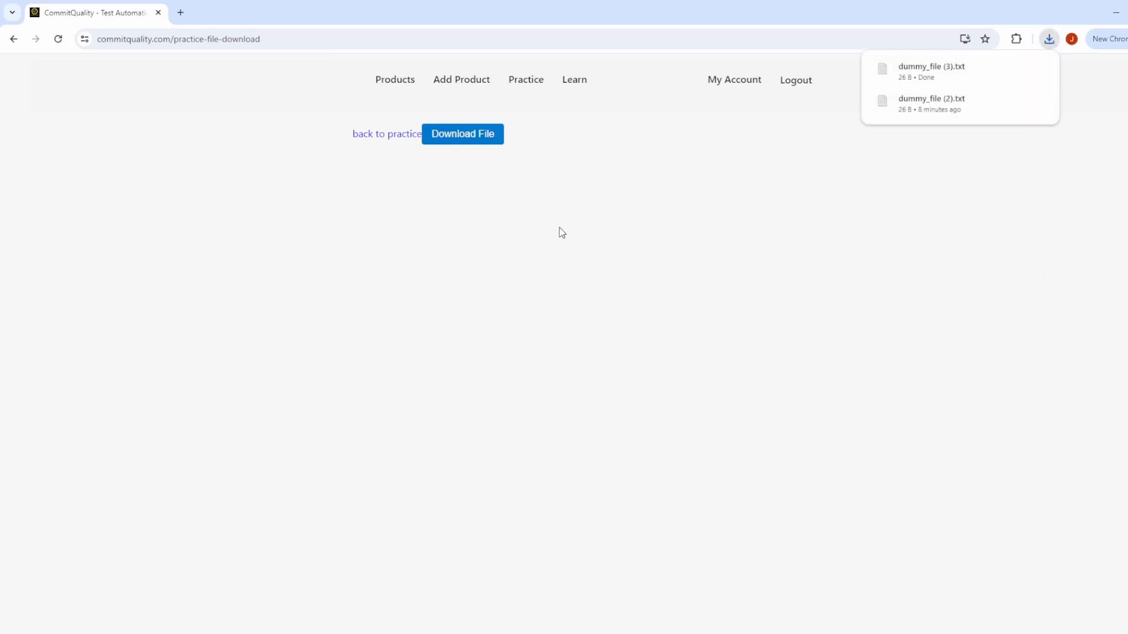
{"action": "mouse_move", "coordinate": [522, 261]}
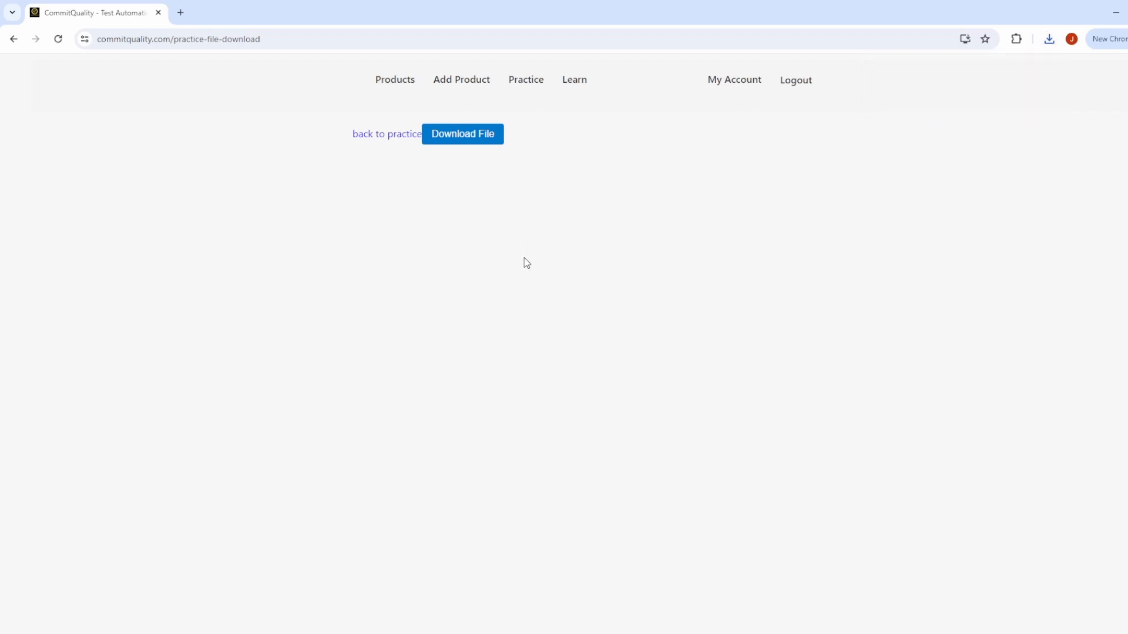
{"action": "mouse_move", "coordinate": [514, 262]}
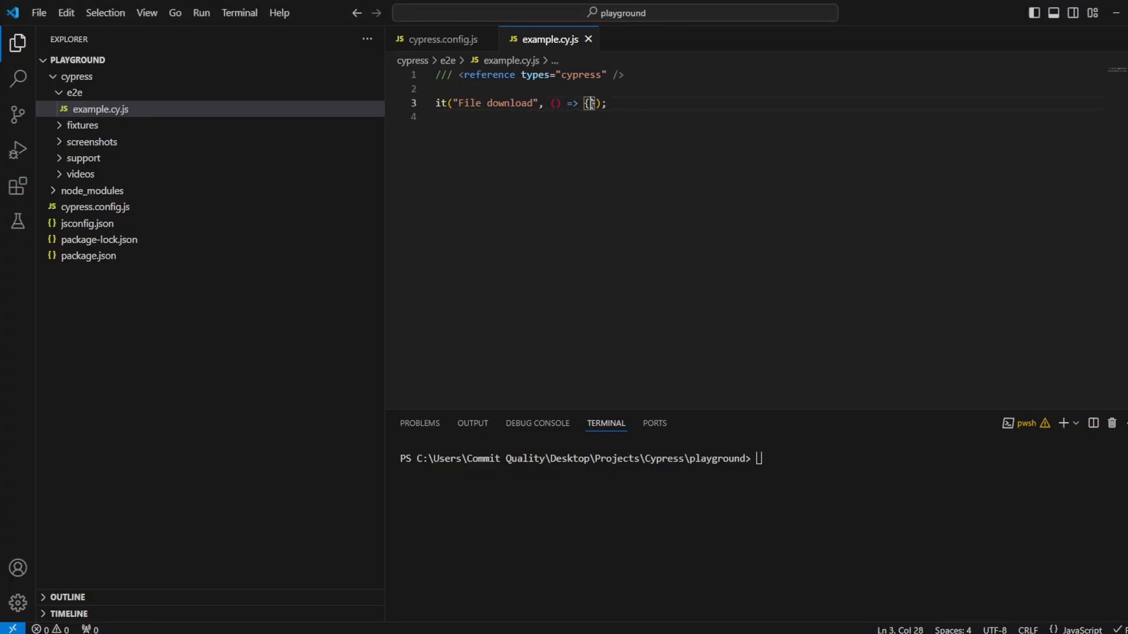
- Write a test that calls cy.visit on the practice page and cy.get('button').contains('Download File').click()
{"action": "type", "text": "cy"}
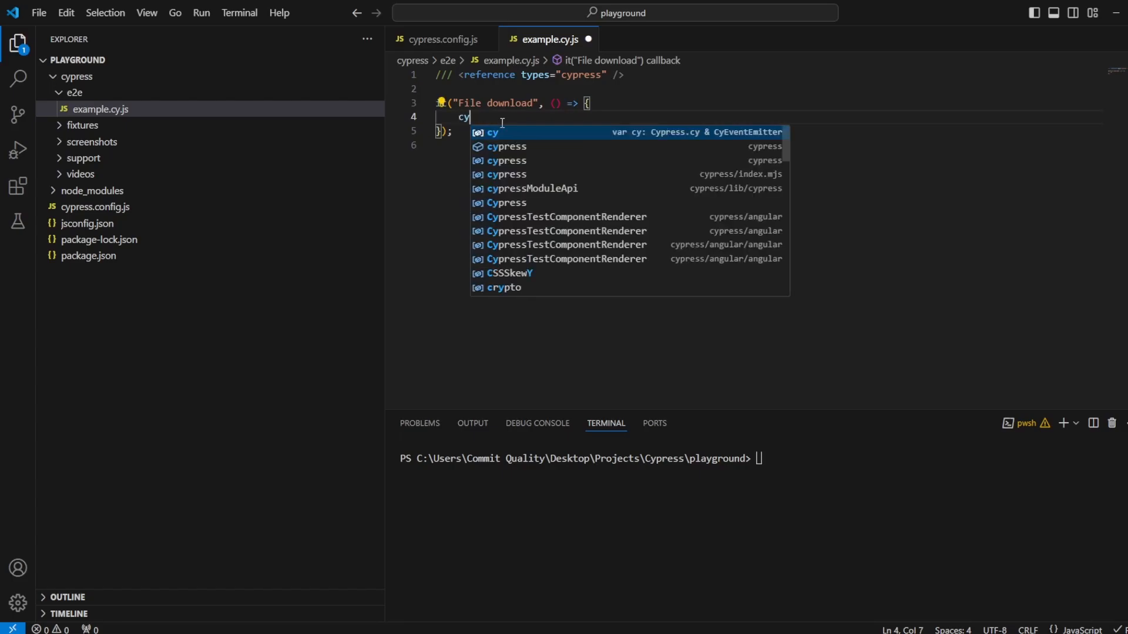
{"action": "type", "text": ".visit(\"https://commitquality.com/practice-file-download\");"}
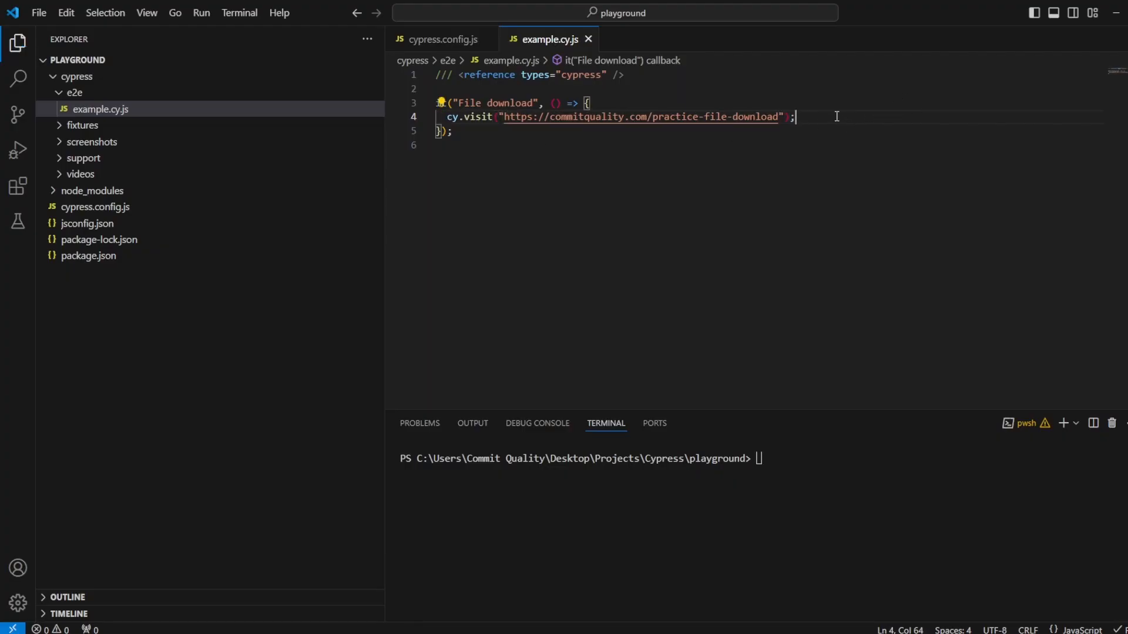
{"action": "type", "text": "cy"}
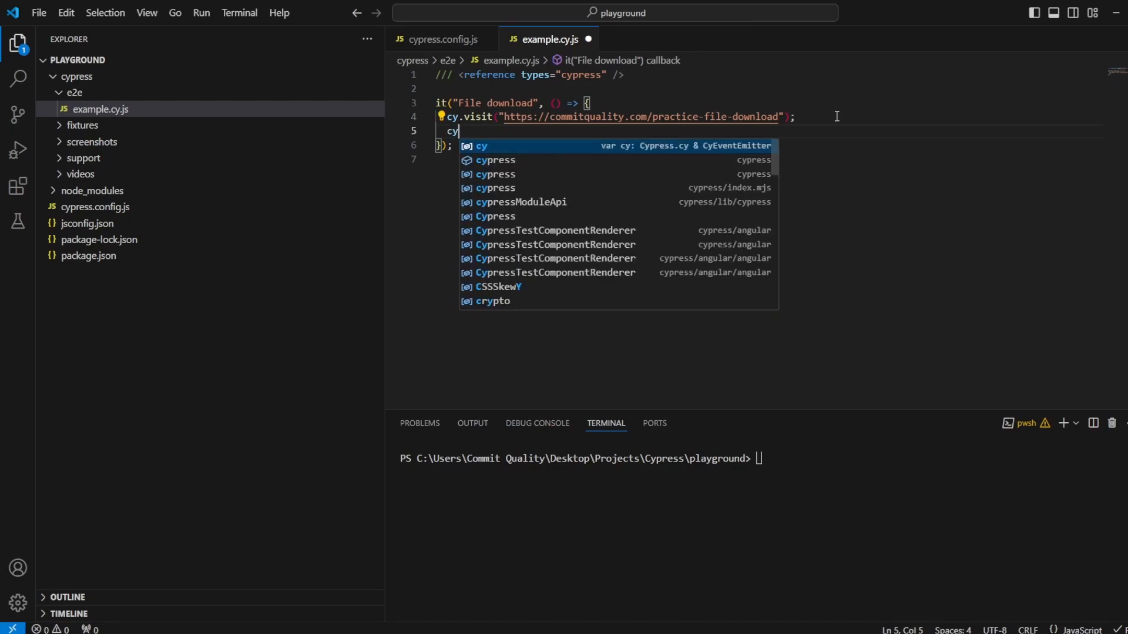
{"action": "type", "text": ","}
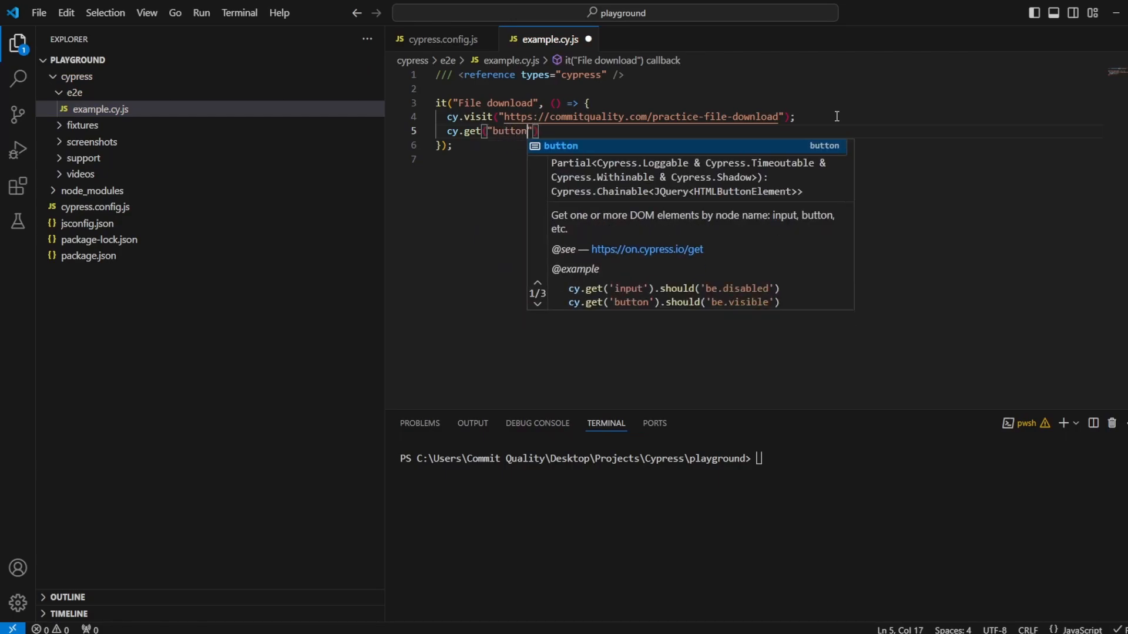
{"action": "type", "text": ".contains"}
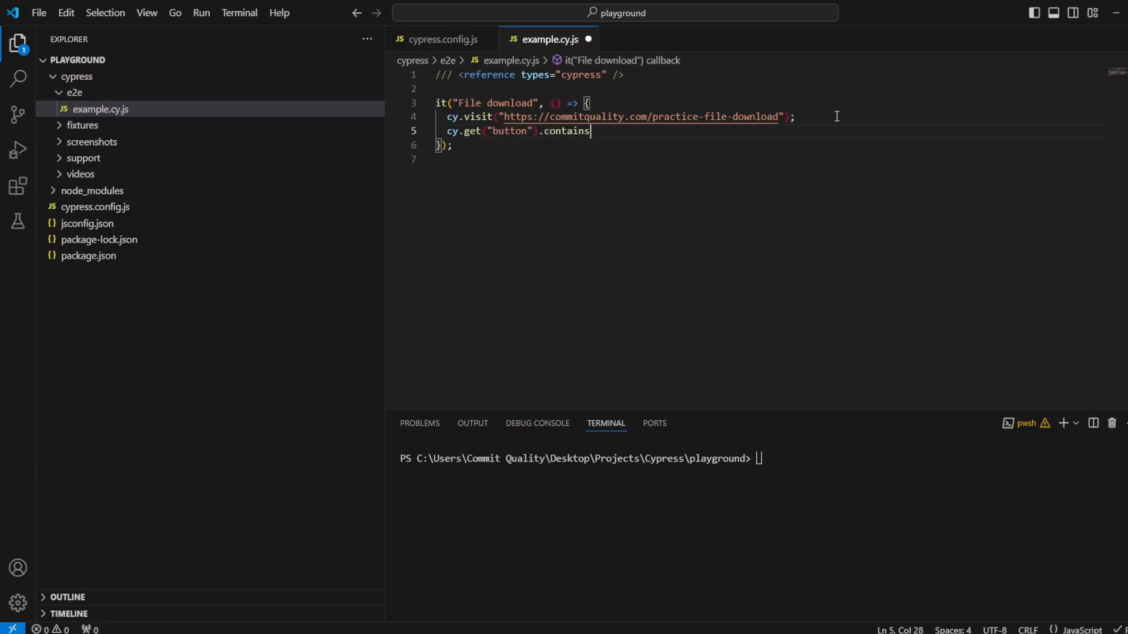
{"action": "type", "text": "(\"\")"}
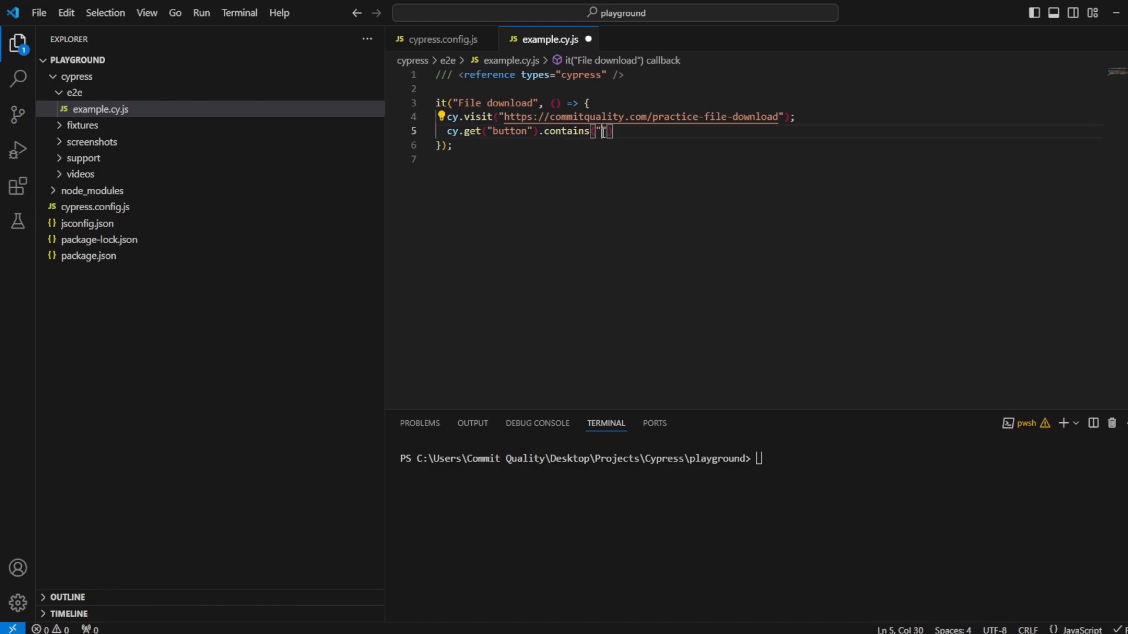
{"action": "type", "text": "Download File"}
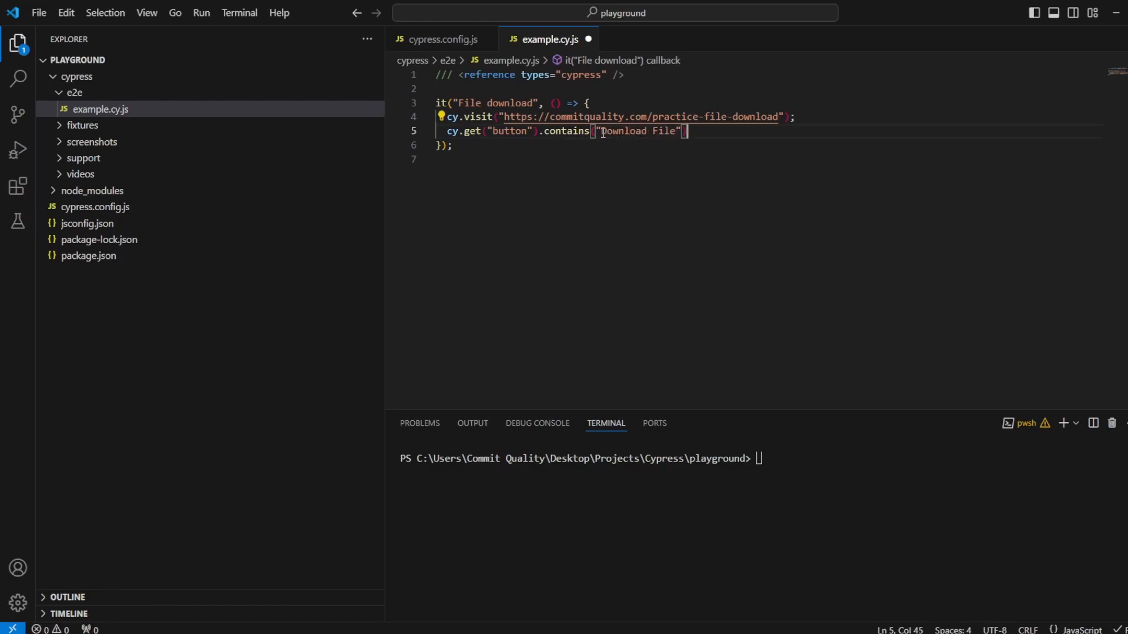
{"action": "type", "text": ".cl"}
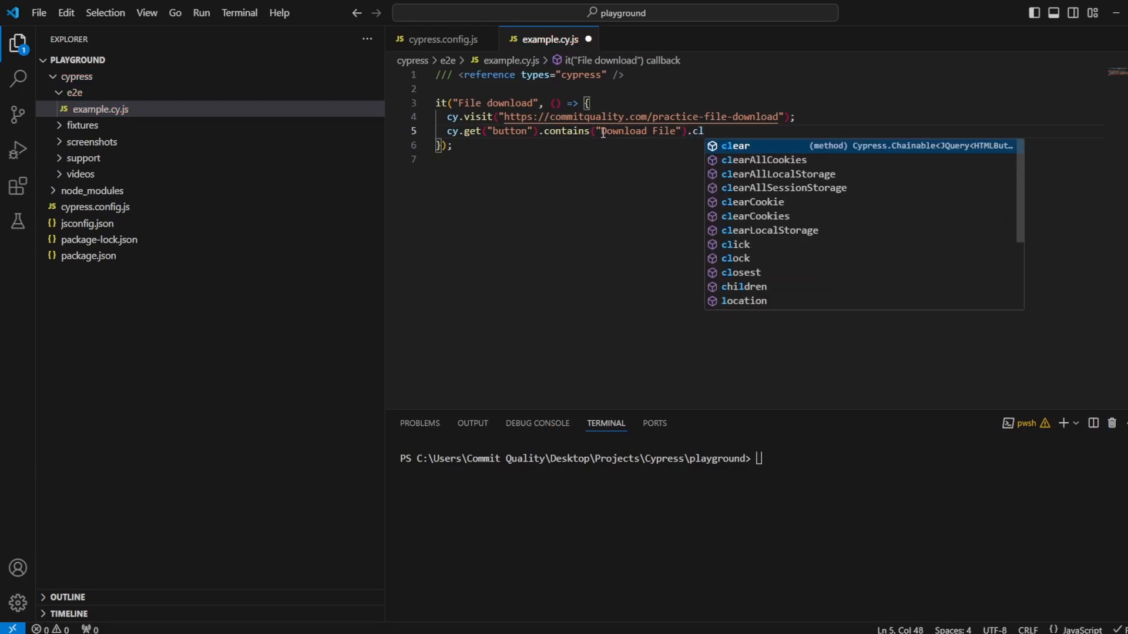
{"action": "type", "text": "ick();"}
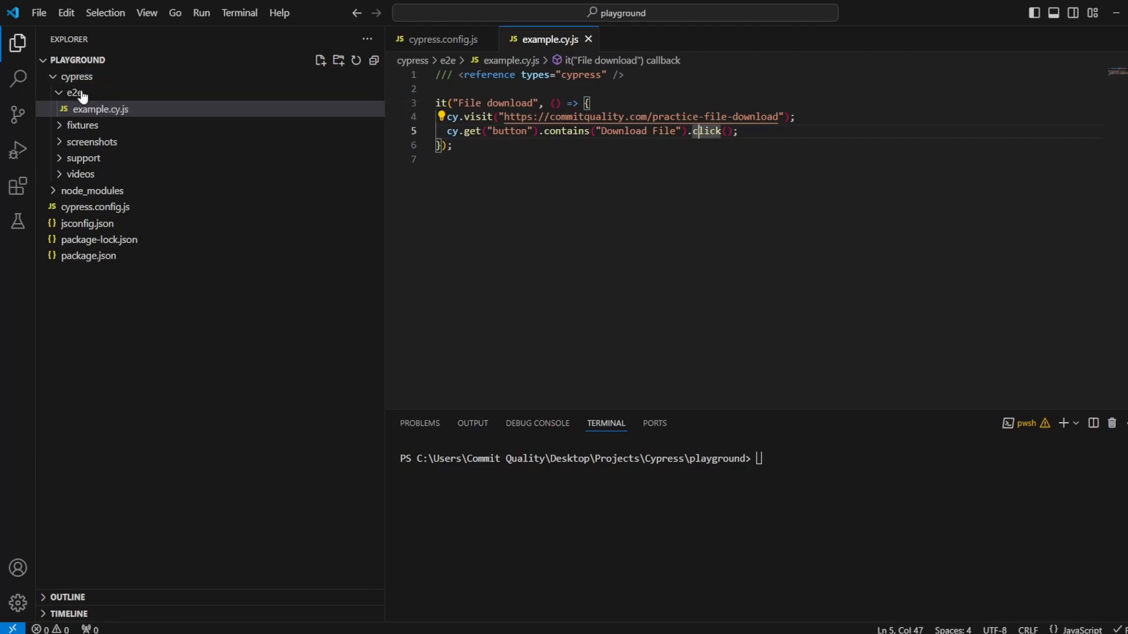
{"action": "mouse_move", "coordinate": [76, 77]}
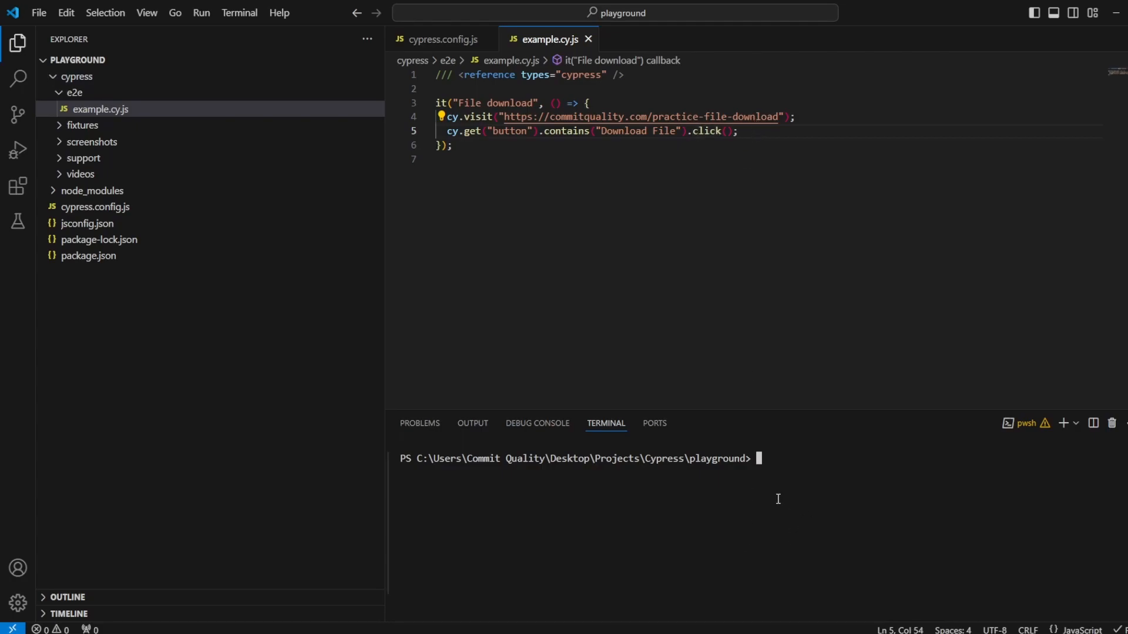
- Launch Cypress with npx cypress open and run the example.cy.js spec
{"action": "type", "text": "npx cypress open"}
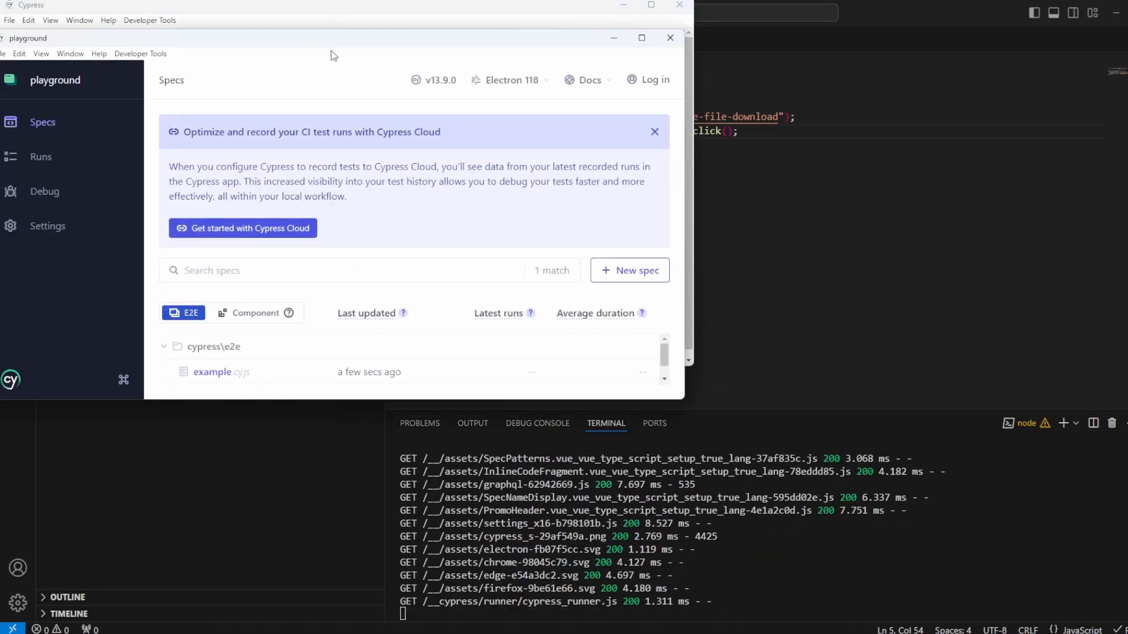
{"action": "left_click", "coordinate": [212, 372]}
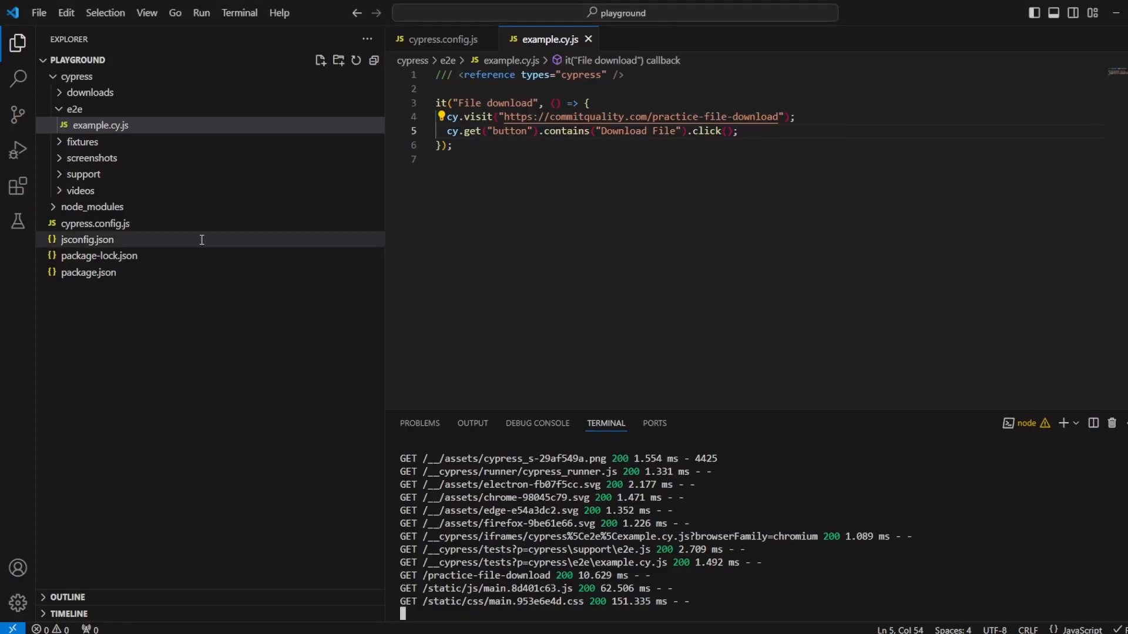
- Open the downloaded dummy_file.txt to check its text, then return to example.cy.js
{"action": "left_click", "coordinate": [89, 92]}
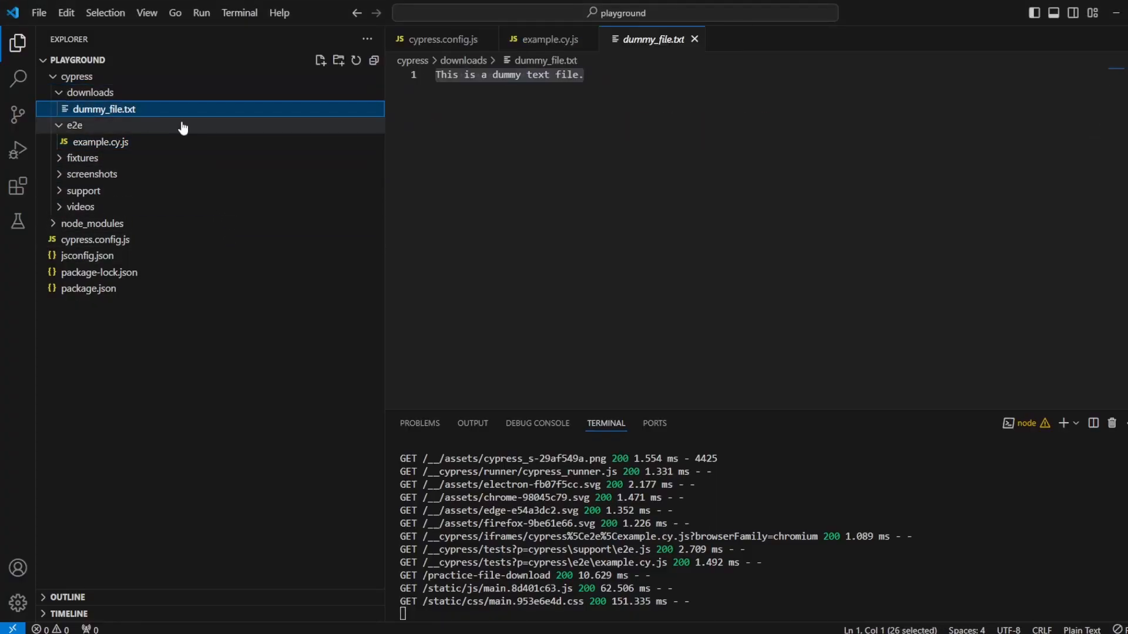
{"action": "left_click", "coordinate": [548, 39]}
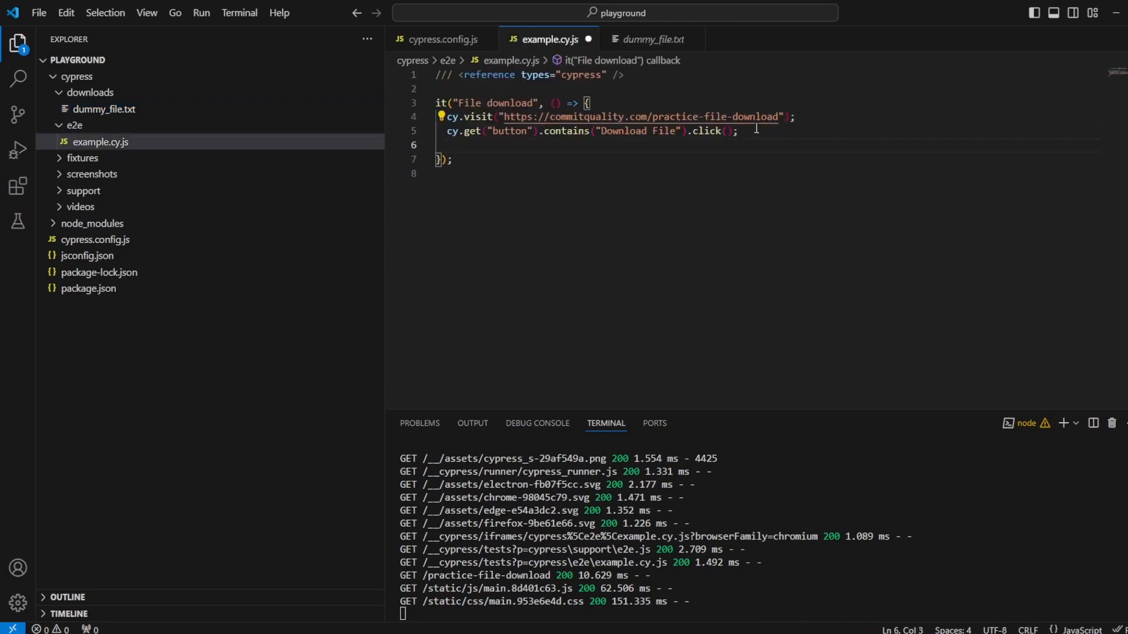
- Add cy.readFile("cypress\\downloads\\dummy_file.txt").should("exist"); to the test
{"action": "type", "text": "cy."}
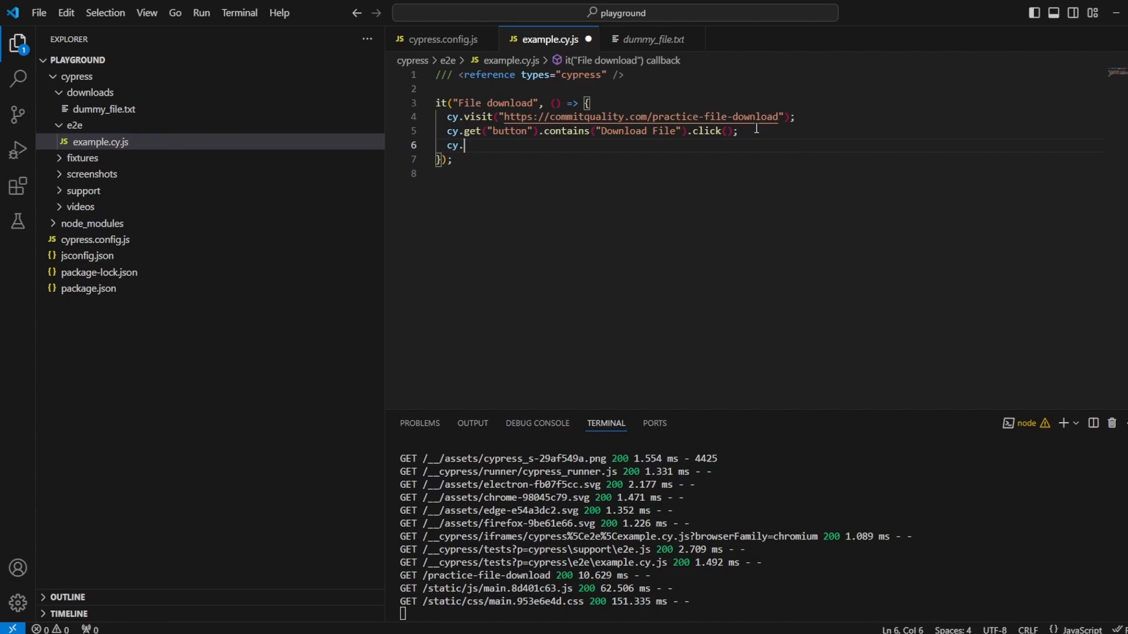
{"action": "type", "text": "readFile("}
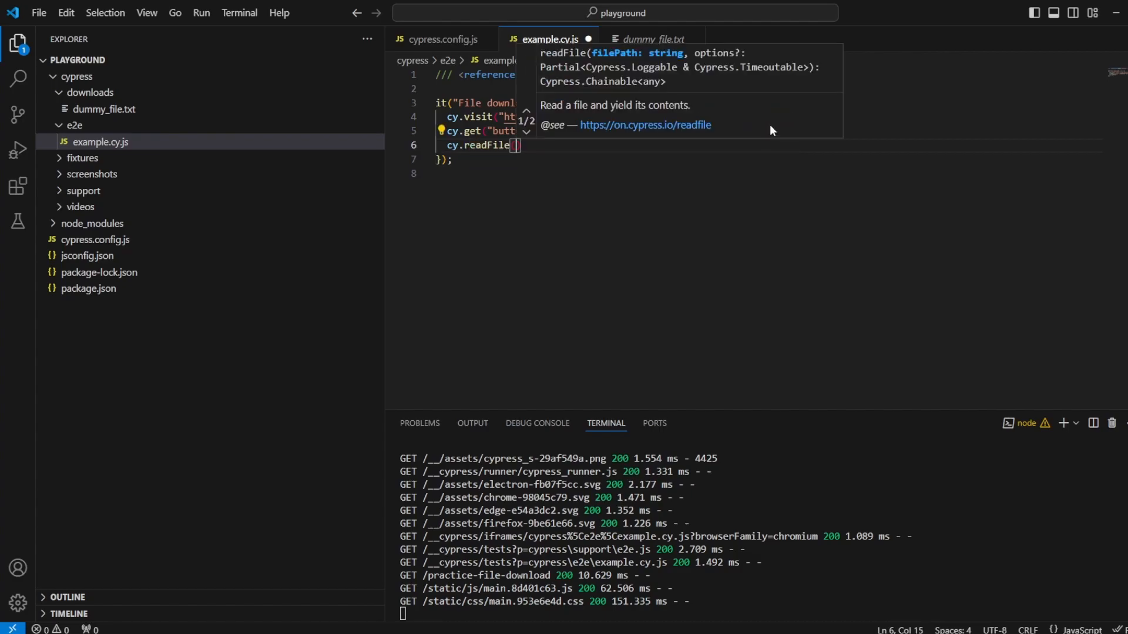
{"action": "mouse_move", "coordinate": [544, 137]}
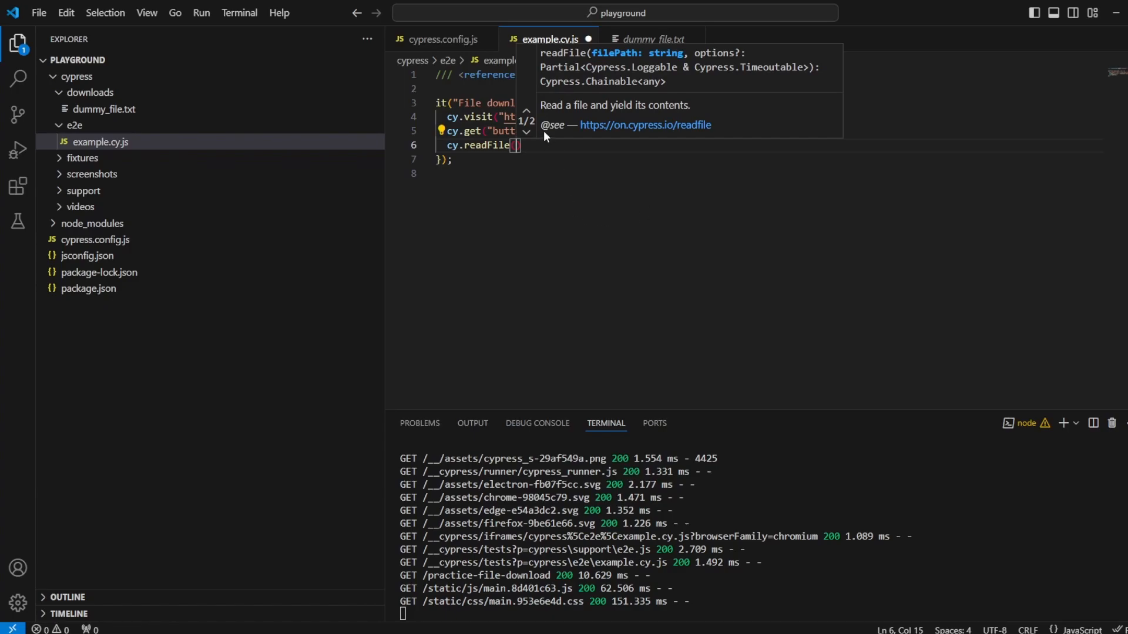
{"action": "type", "text": "\""}
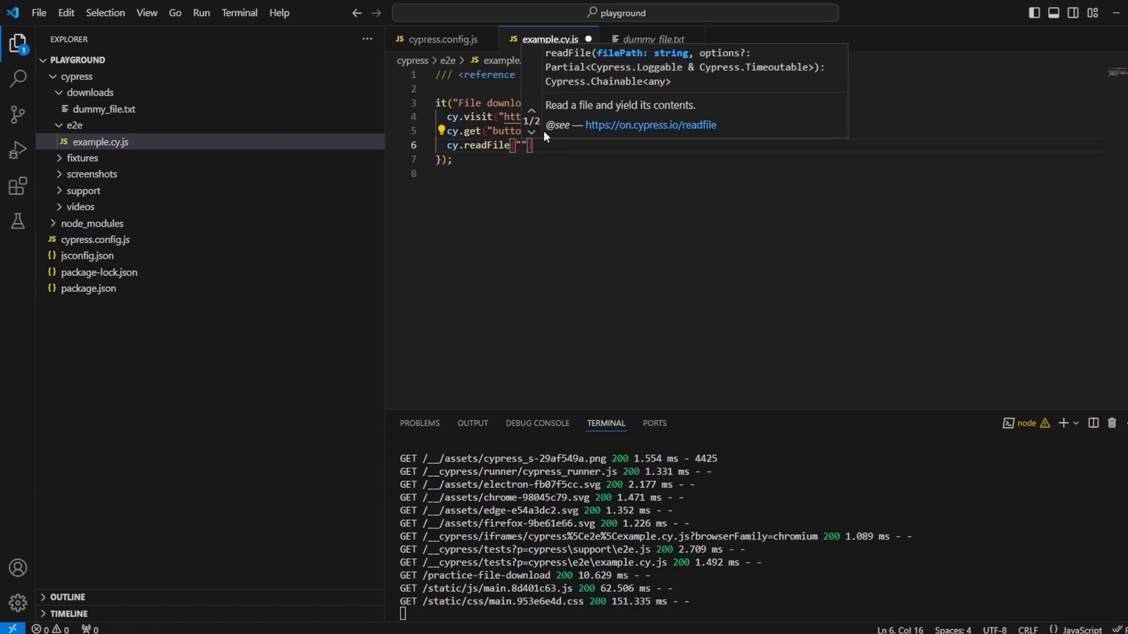
{"action": "right_click", "coordinate": [104, 108]}
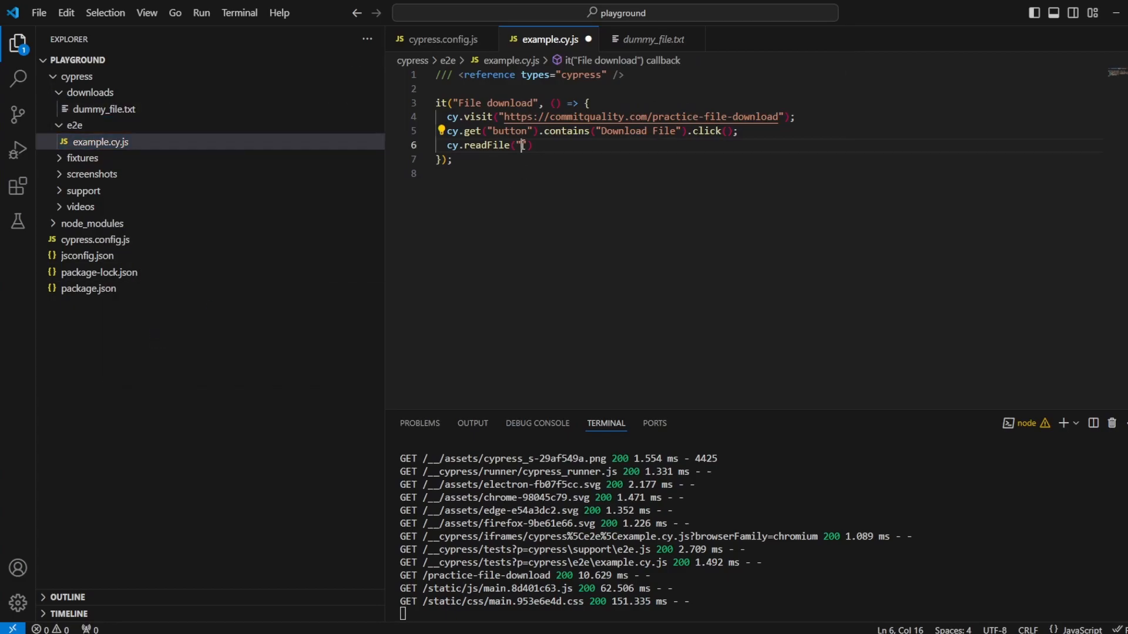
{"action": "type", "text": "cypress\\downloads\\dummy_file.txt"}
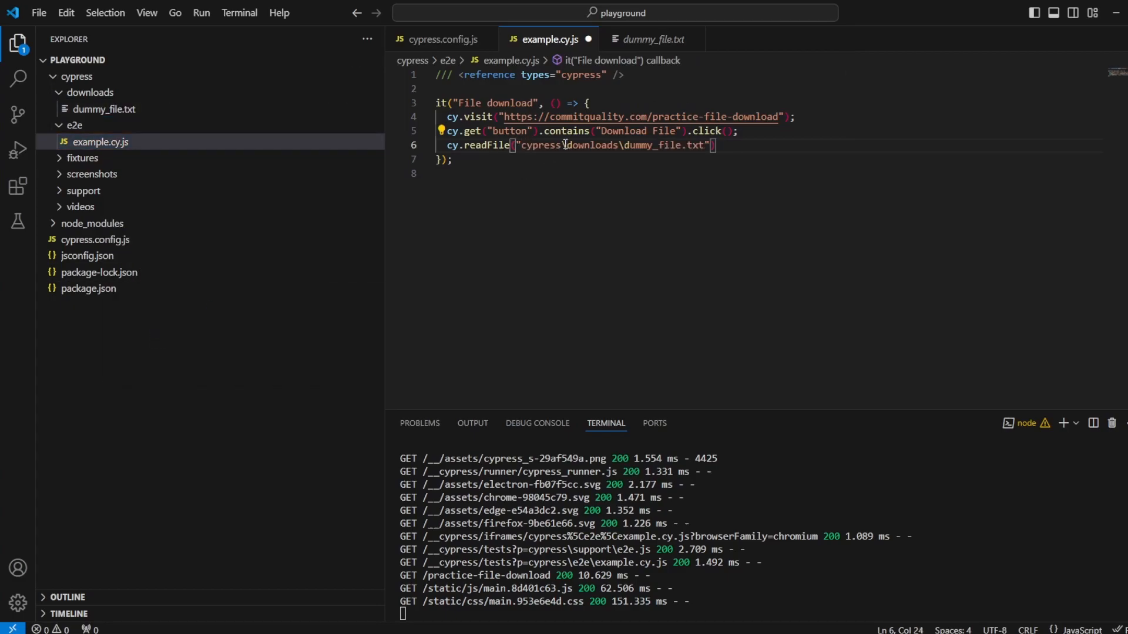
{"action": "type", "text": "\\\\"}
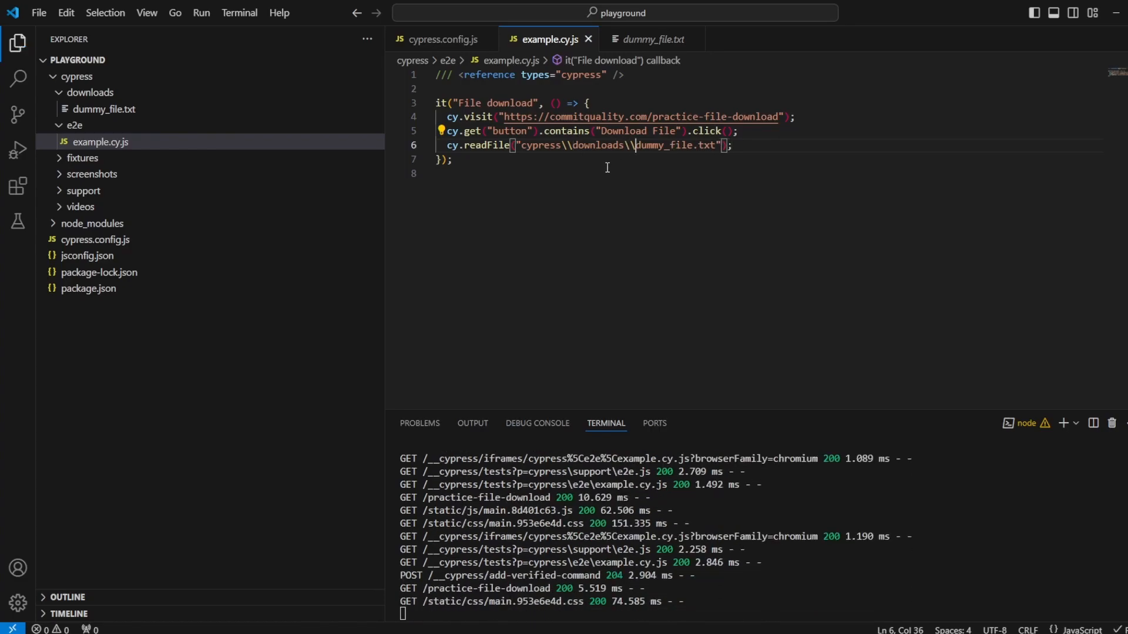
{"action": "type", "text": ".sho"}
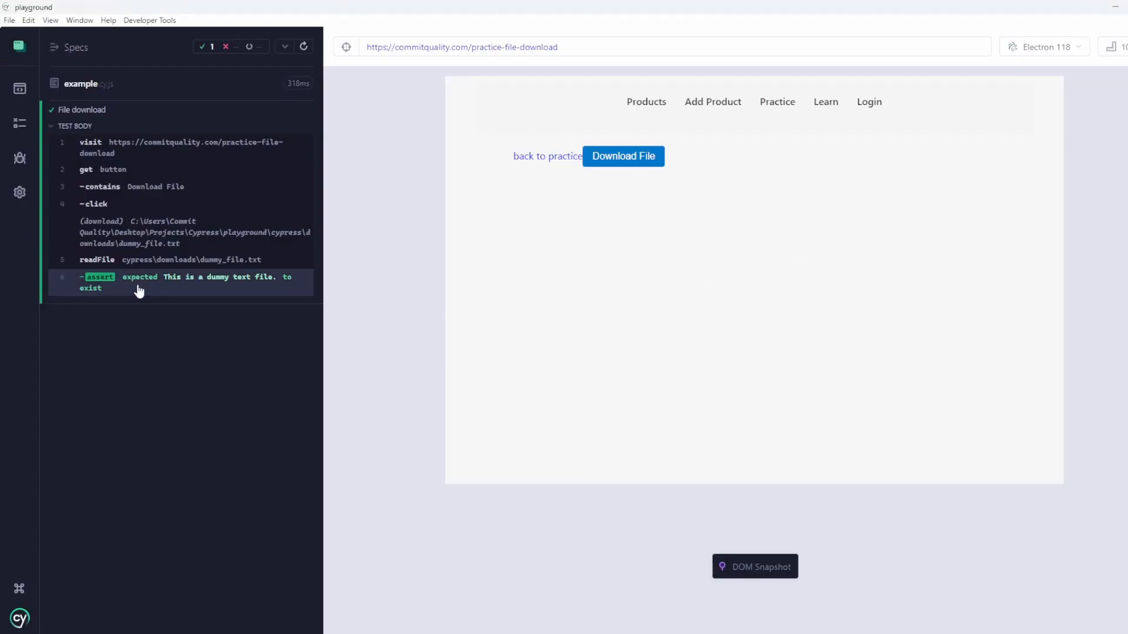
{"action": "mouse_move", "coordinate": [212, 282]}
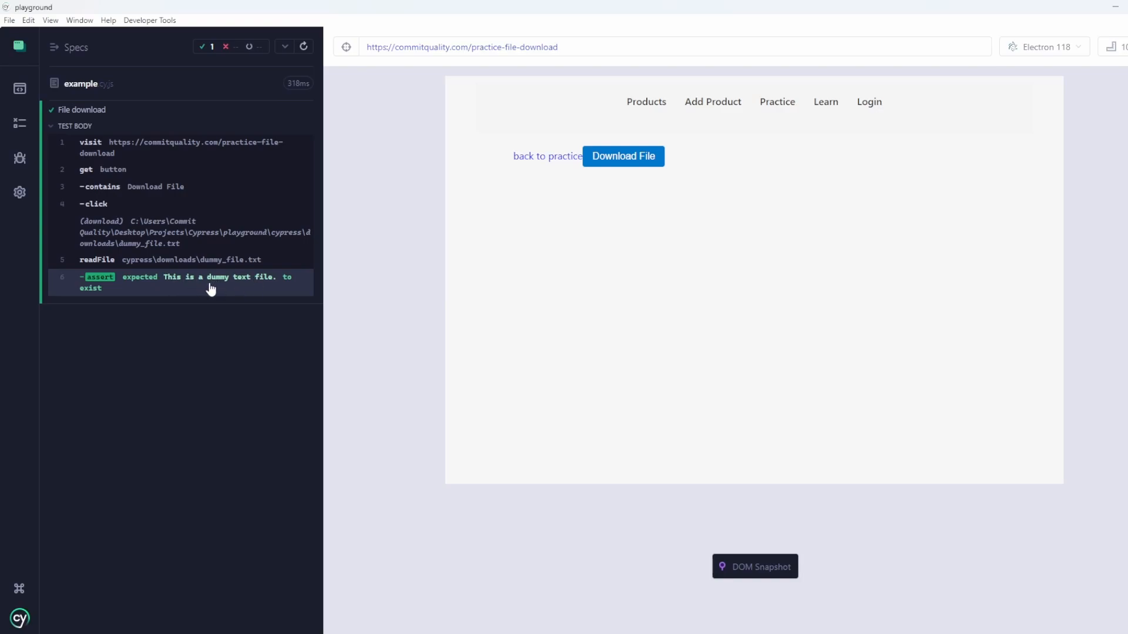
{"action": "mouse_move", "coordinate": [233, 321]}
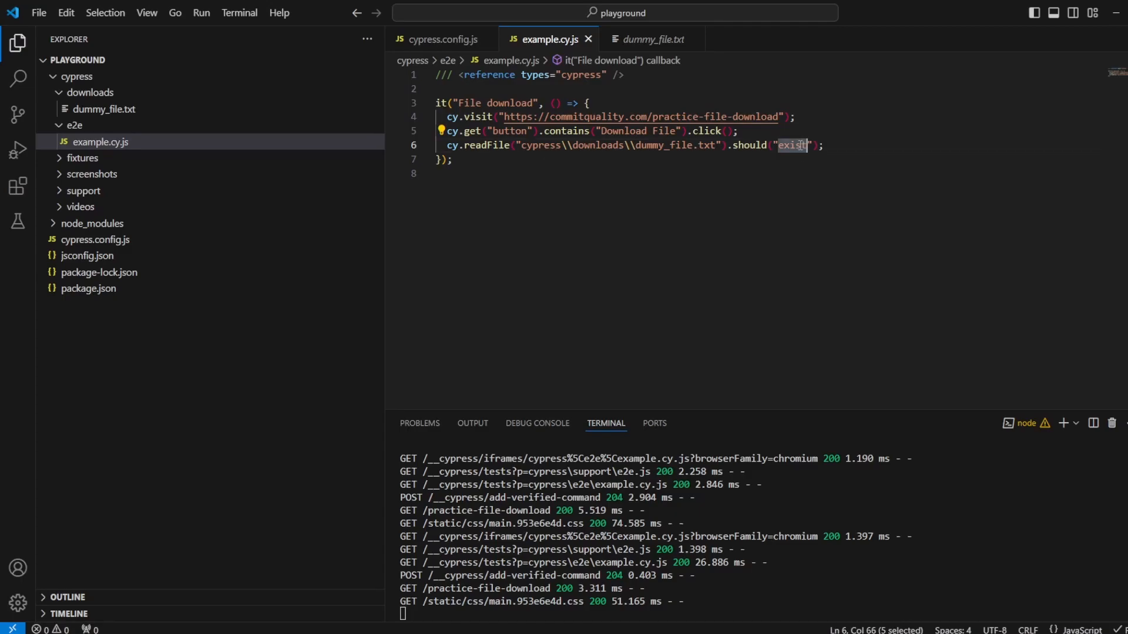
- Change the readFile assertion from "exist" to "eq" and switch editor tabs
{"action": "type", "text": "eq"}
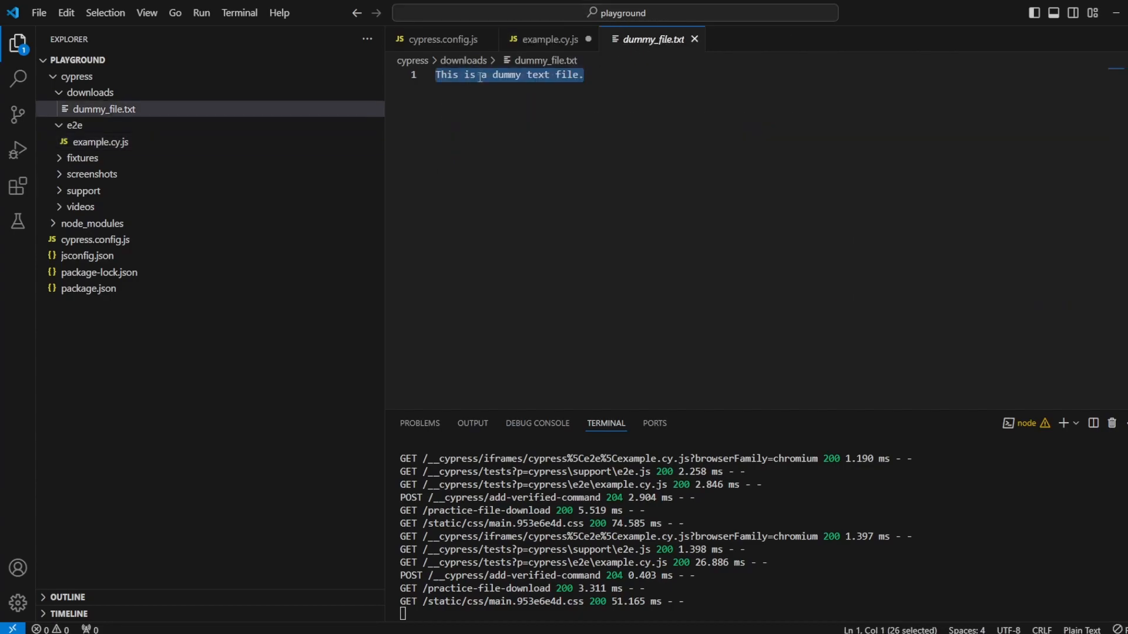
{"action": "left_click", "coordinate": [548, 38]}
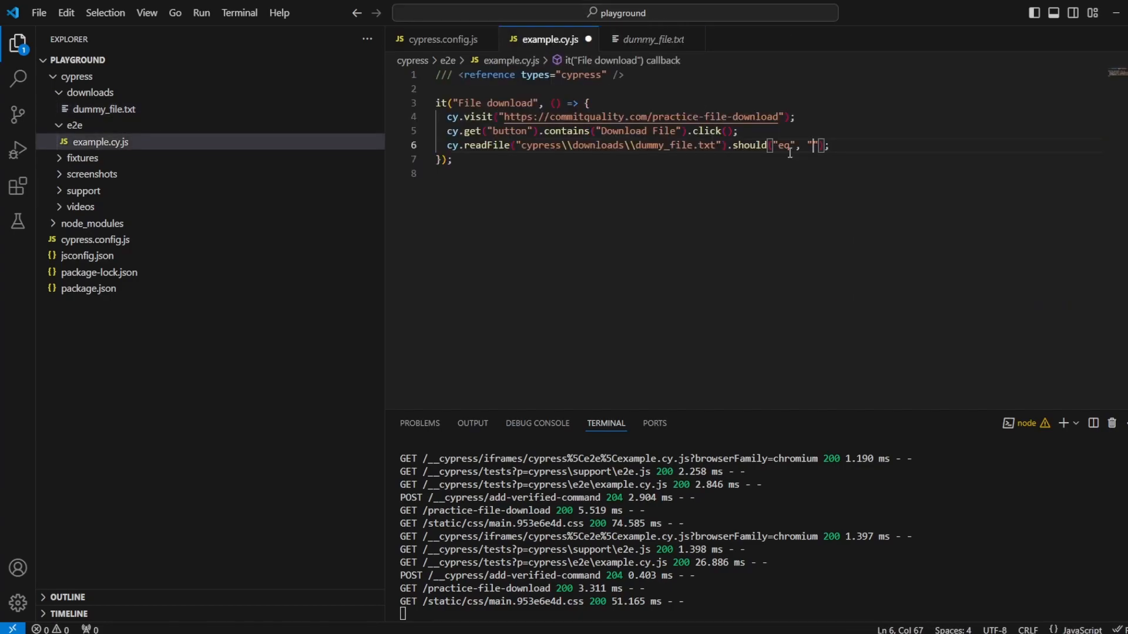